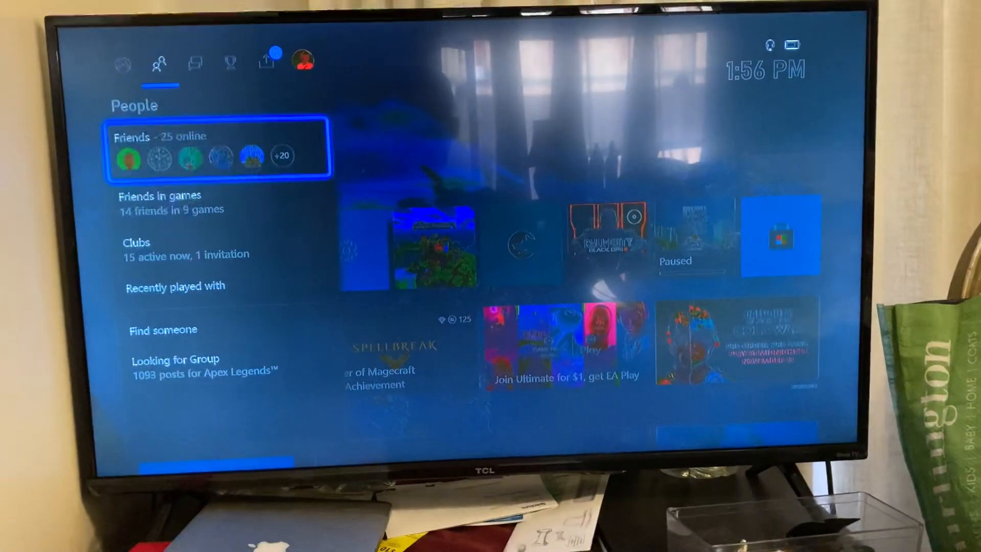
Go to Profile & system > Settings > TV & display options, showing 1080p resolution
click(302, 61)
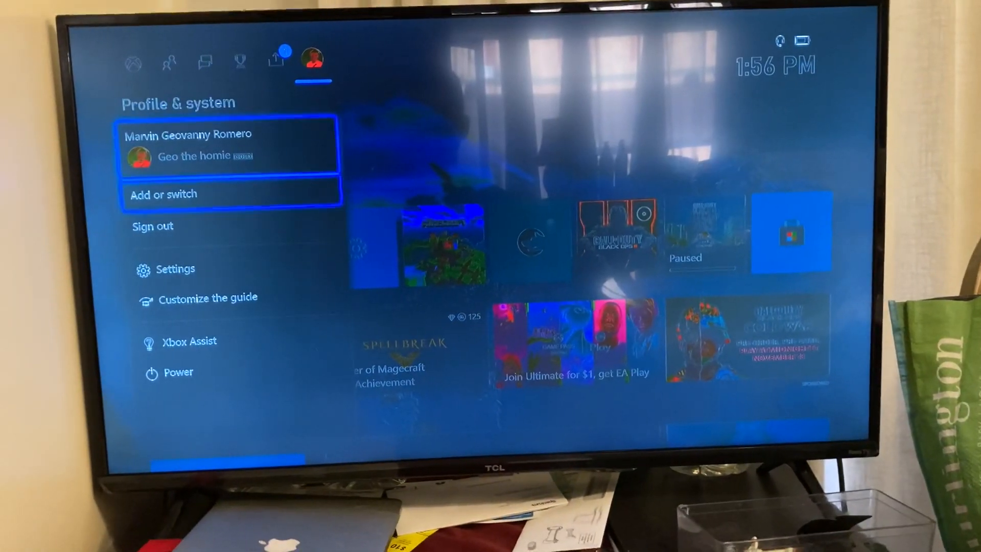
click(176, 268)
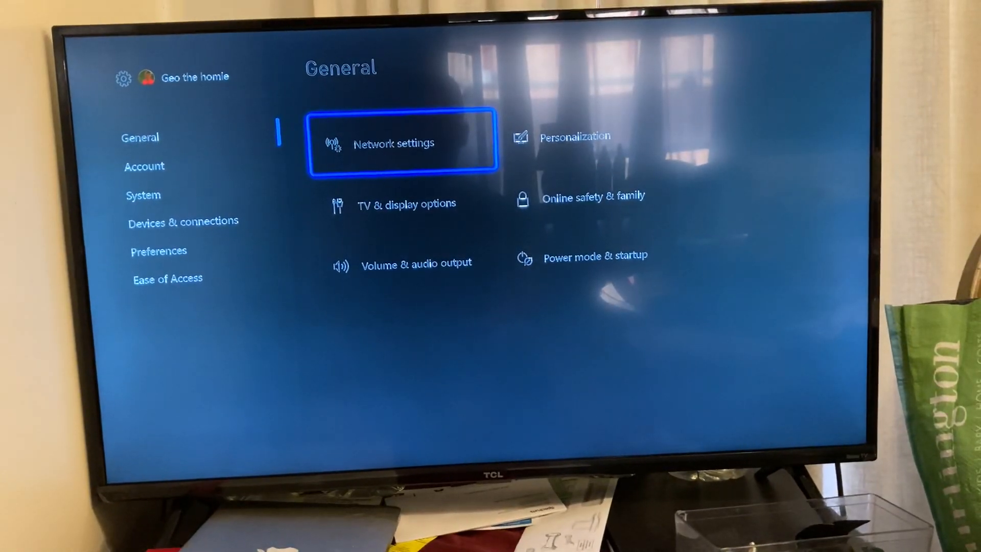
click(405, 204)
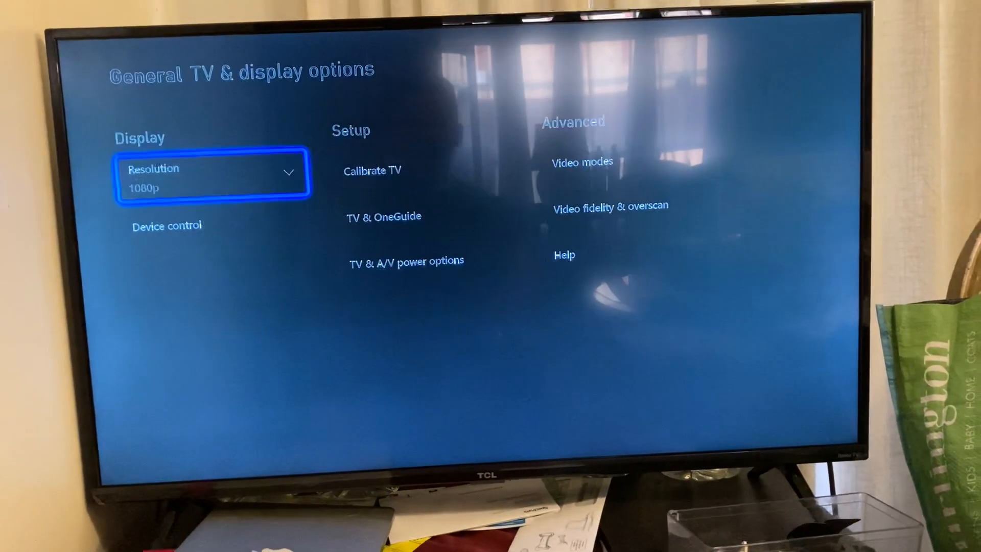
Browse the Calibrate TV and Device control settings
key(Right)
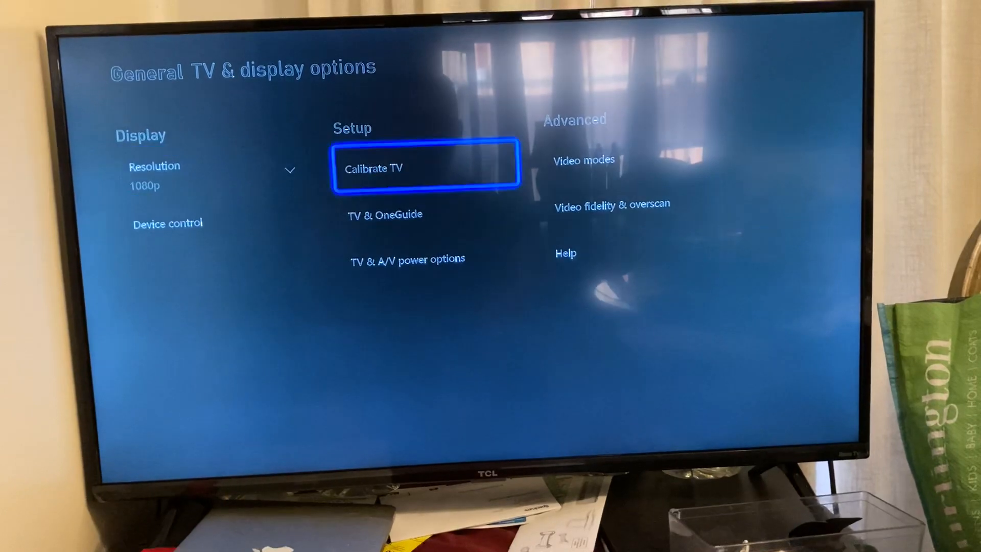
click(583, 160)
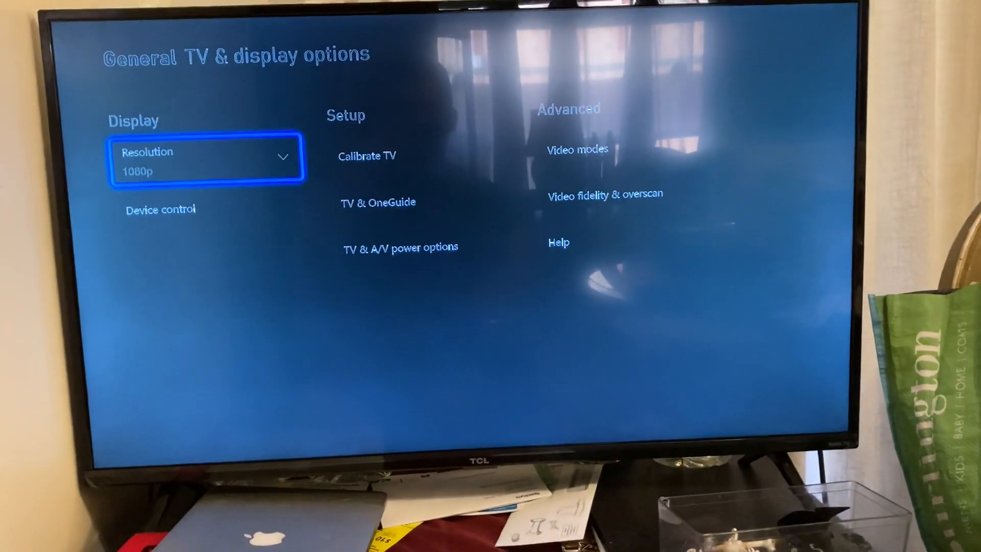
key(down)
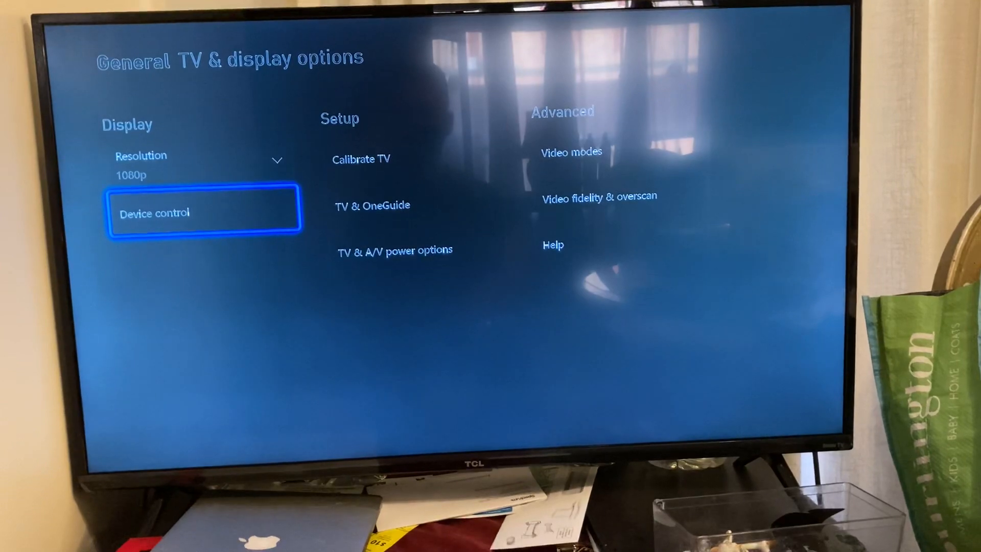
click(203, 212)
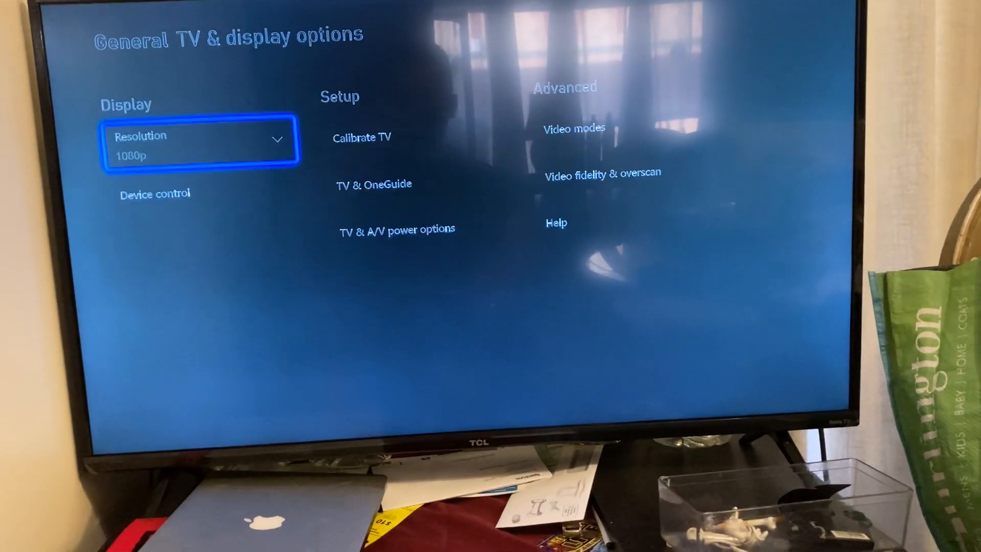
Accept manual settings in Video fidelity & overscan for HDMI at 640 x 480, then return Home
click(601, 173)
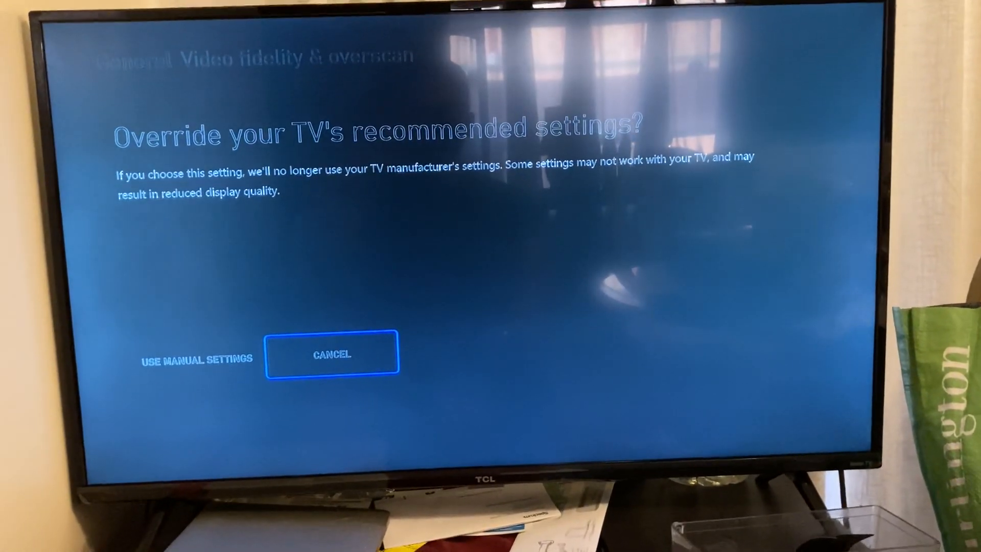
click(332, 354)
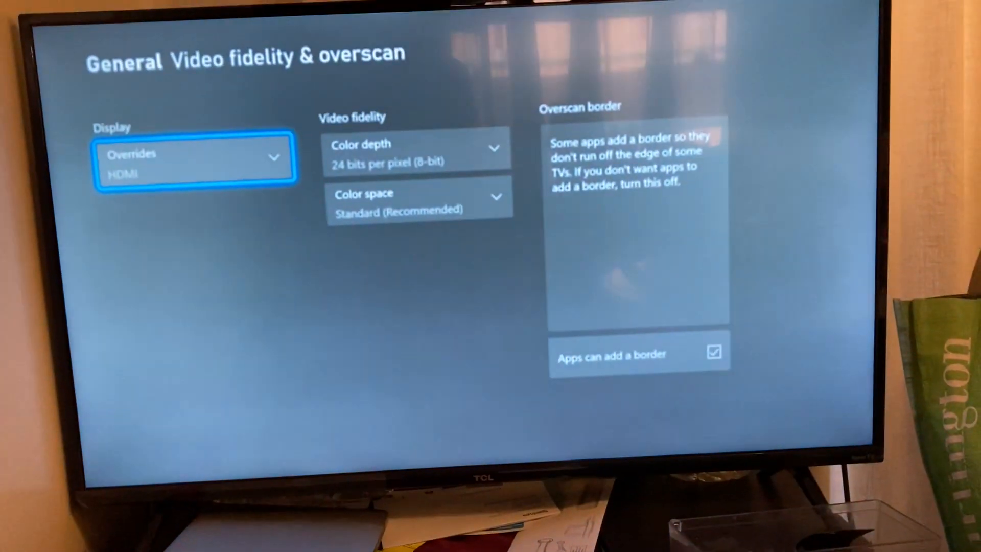
key(Back)
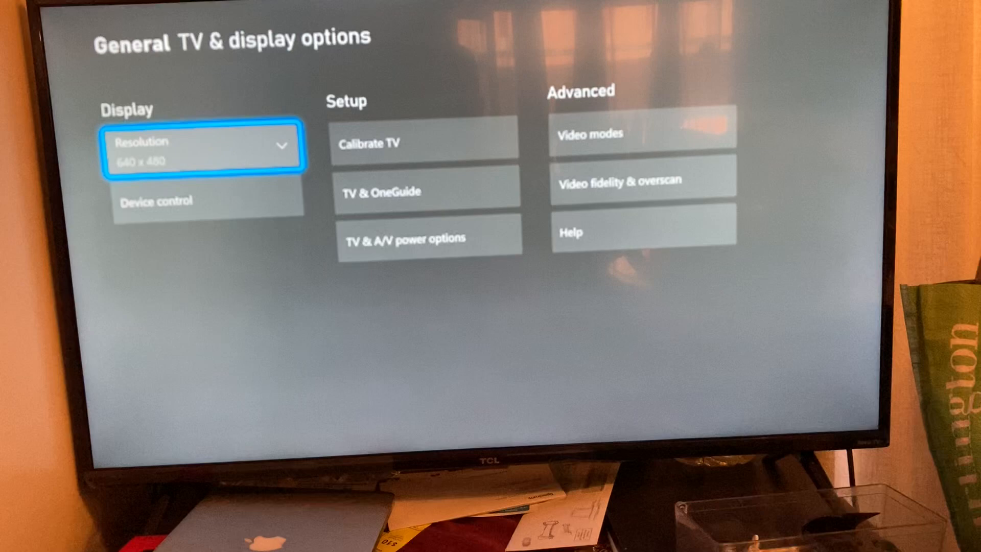
key(Back)
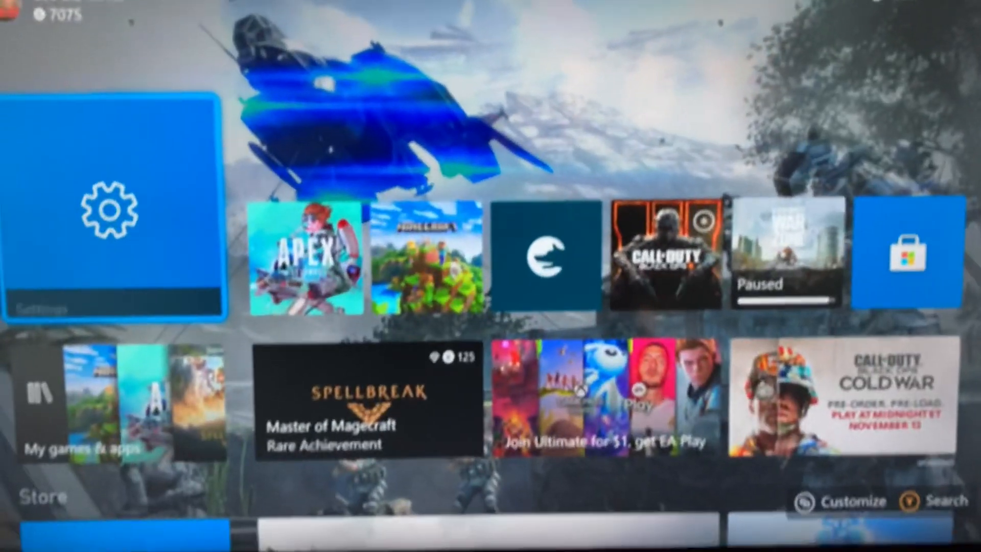
From the guide, go to Profile & system > Settings to show the General category options
key(xbox)
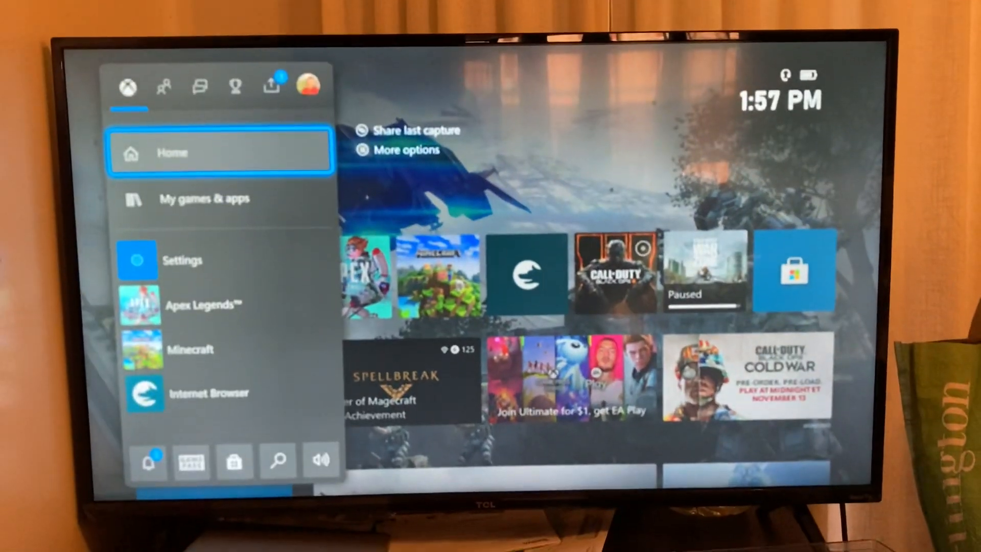
click(306, 83)
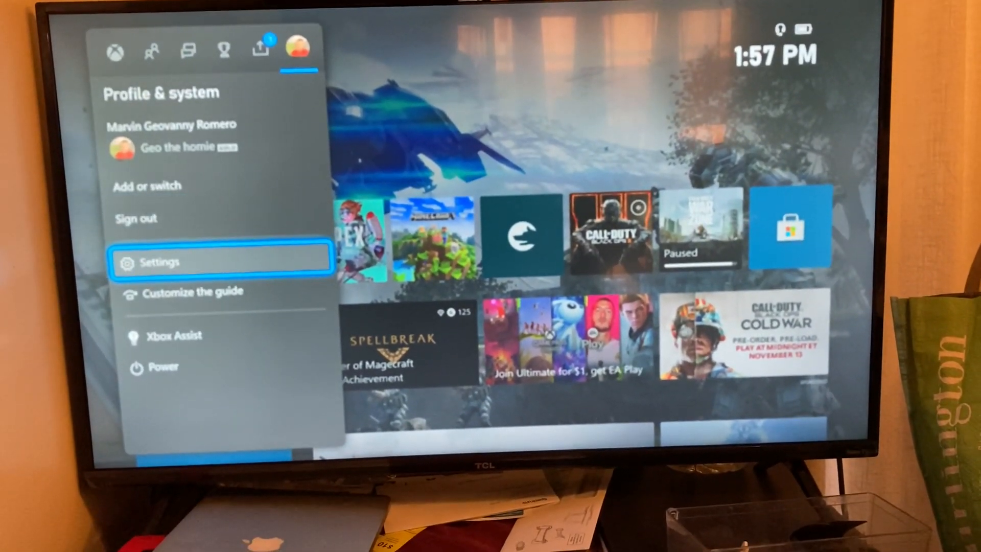
click(159, 261)
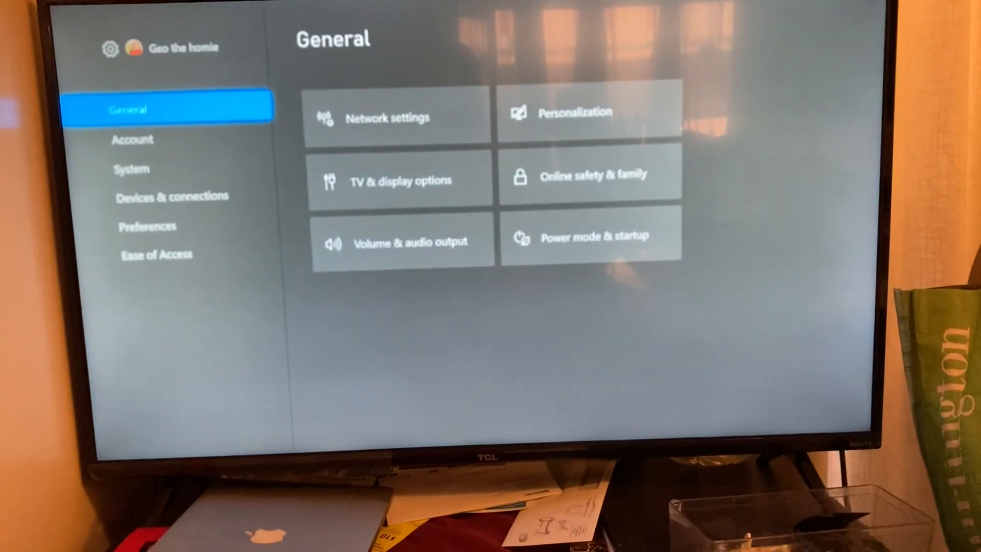
click(400, 181)
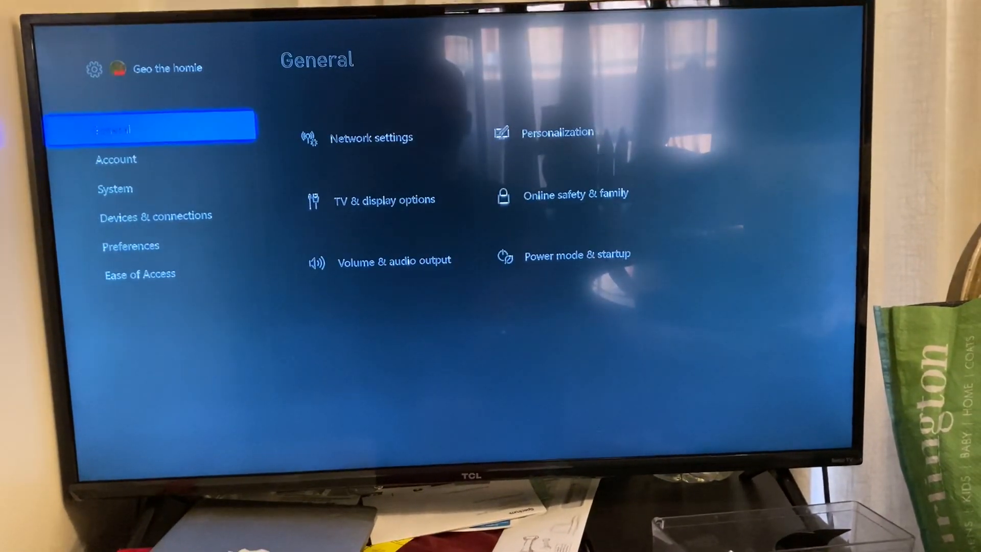
Go to TV & display options and open Video fidelity & overscan, showing HDMI display overrides
key(Back)
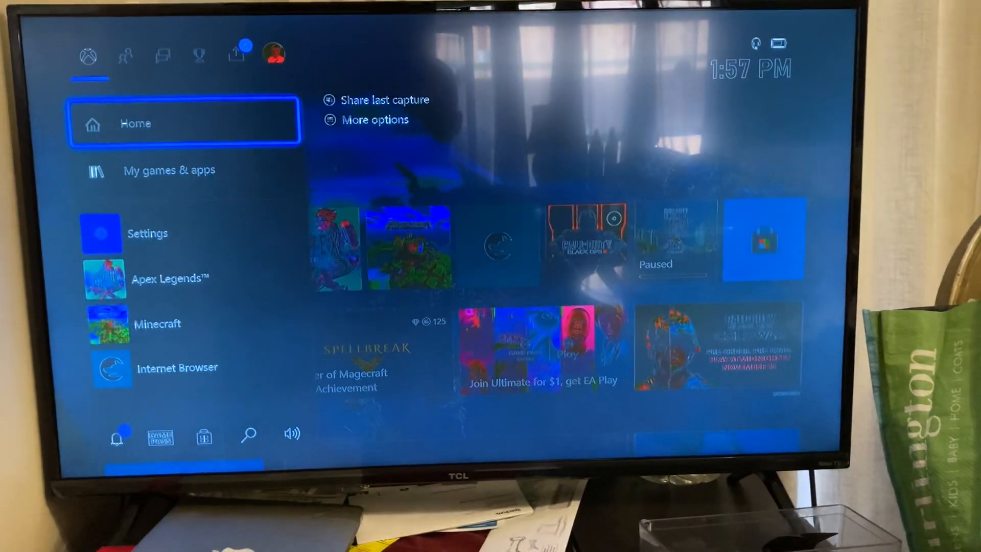
click(273, 53)
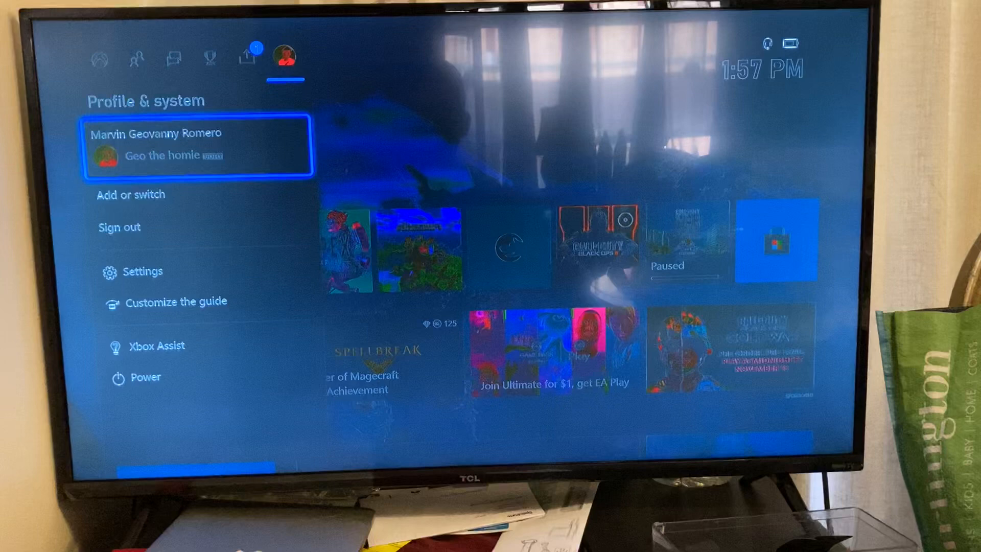
click(142, 271)
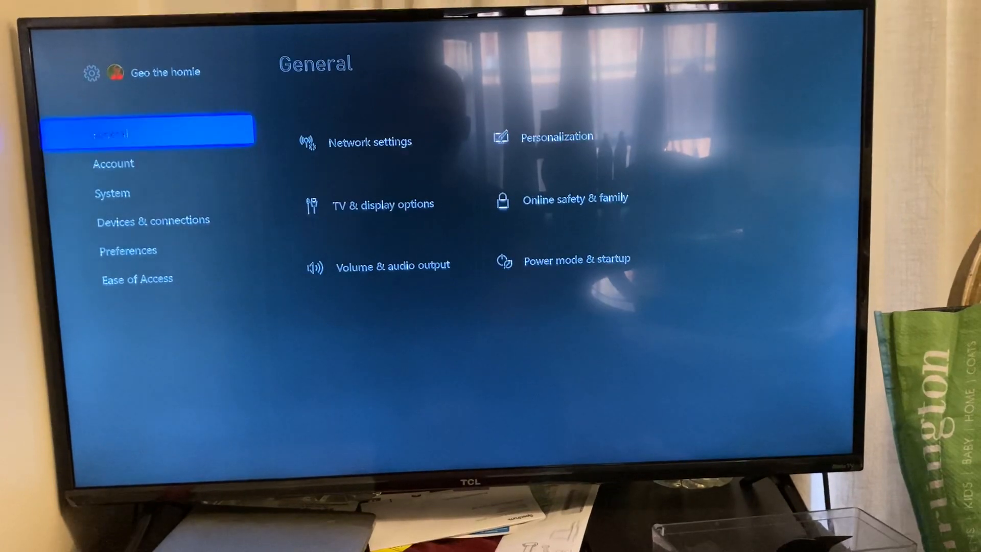
click(382, 203)
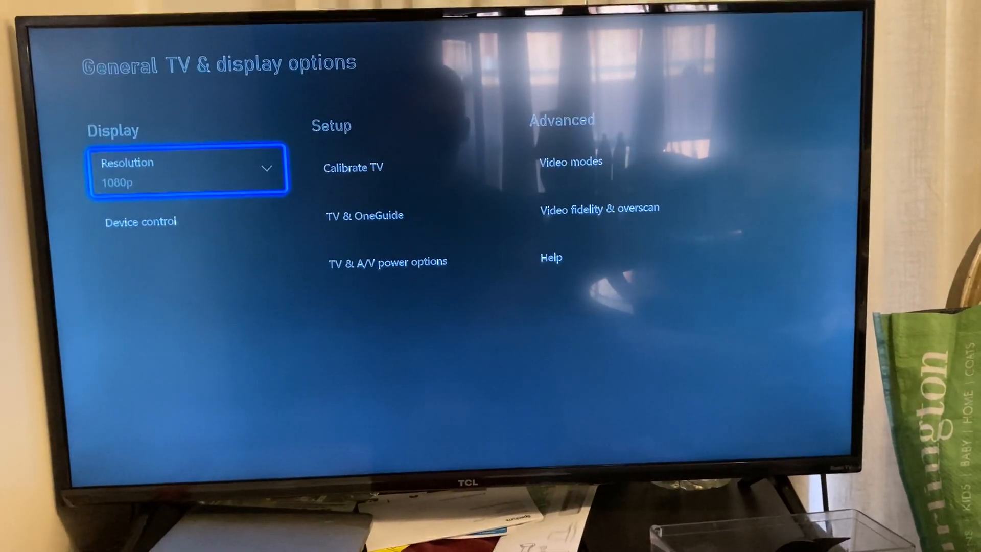
key(right)
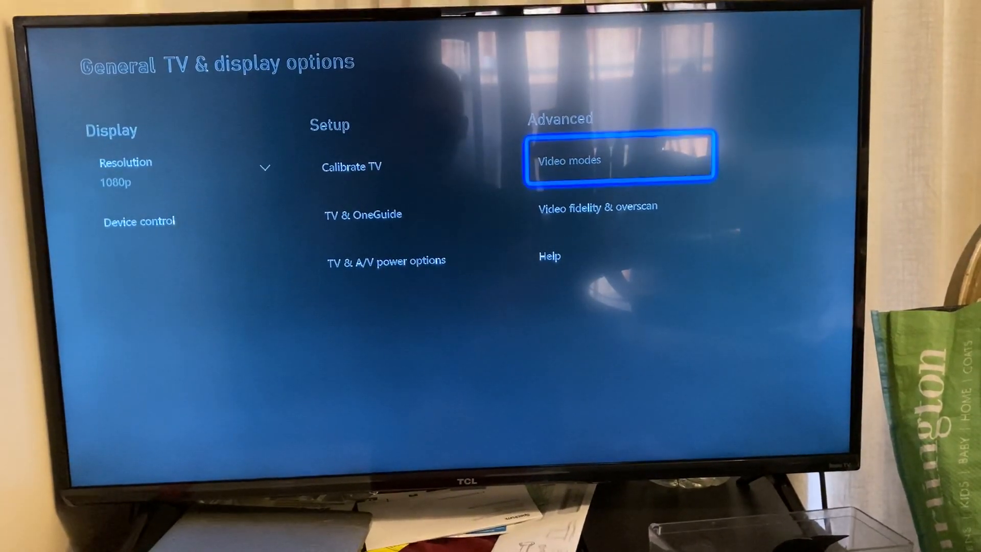
key(Left)
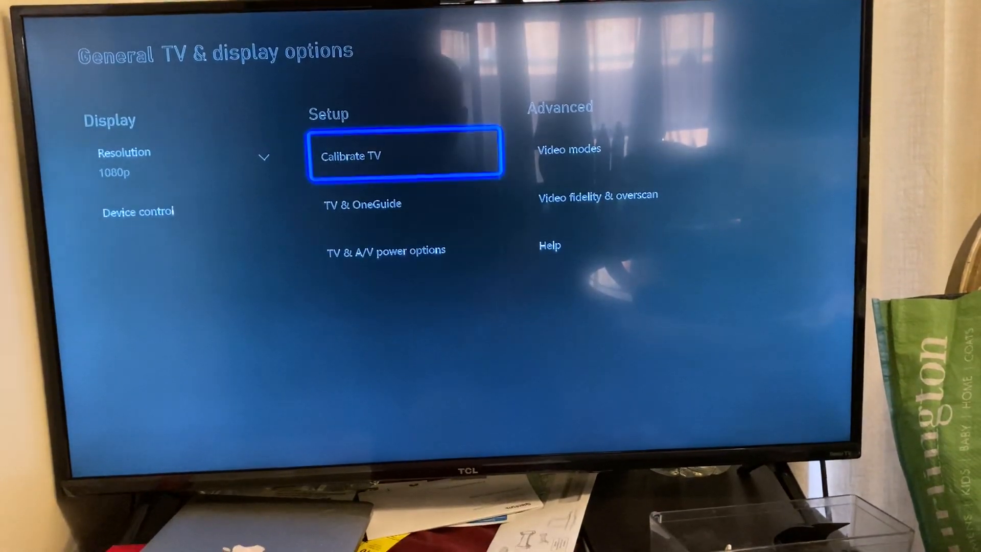
click(597, 195)
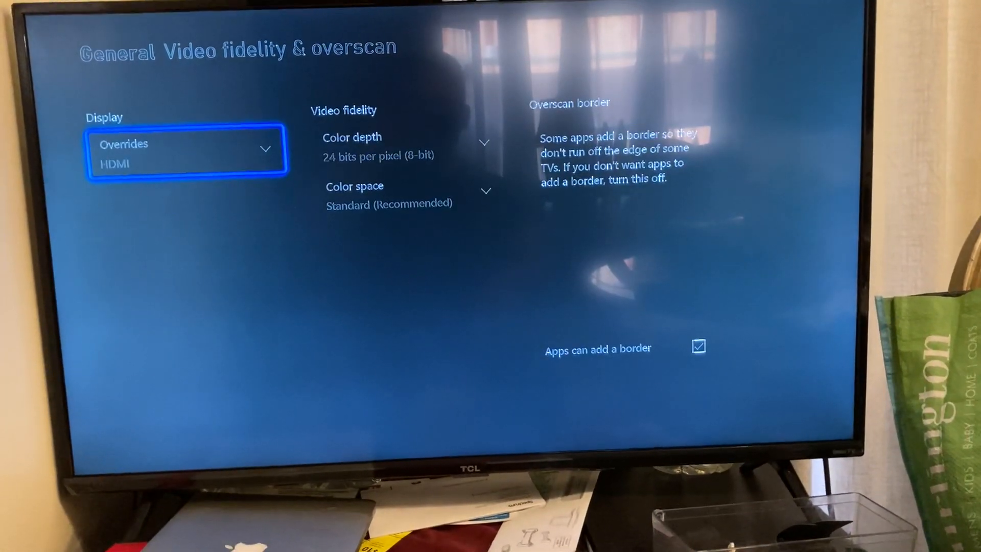